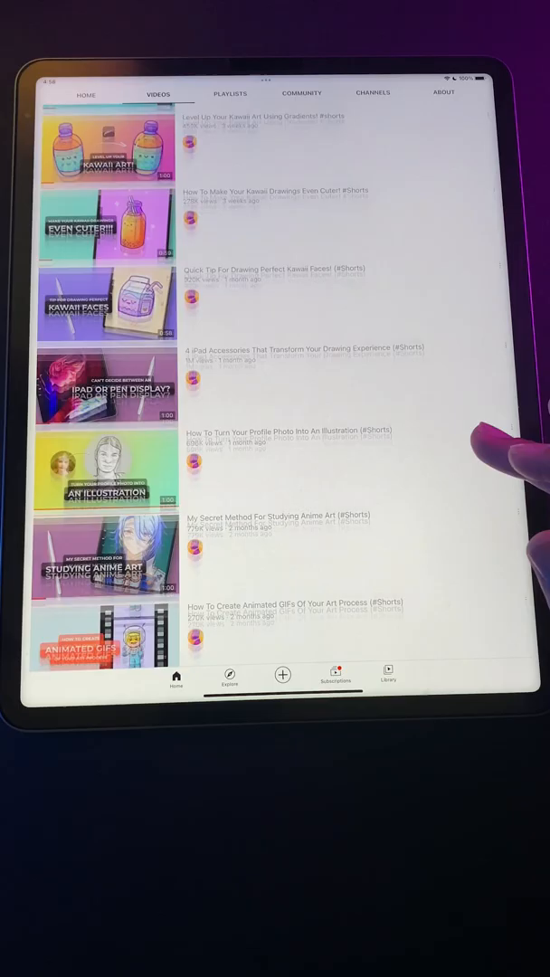
Play the 'How To Turn Your Profile Photo Into An Illustration' short from the Videos tab
left_click(107, 466)
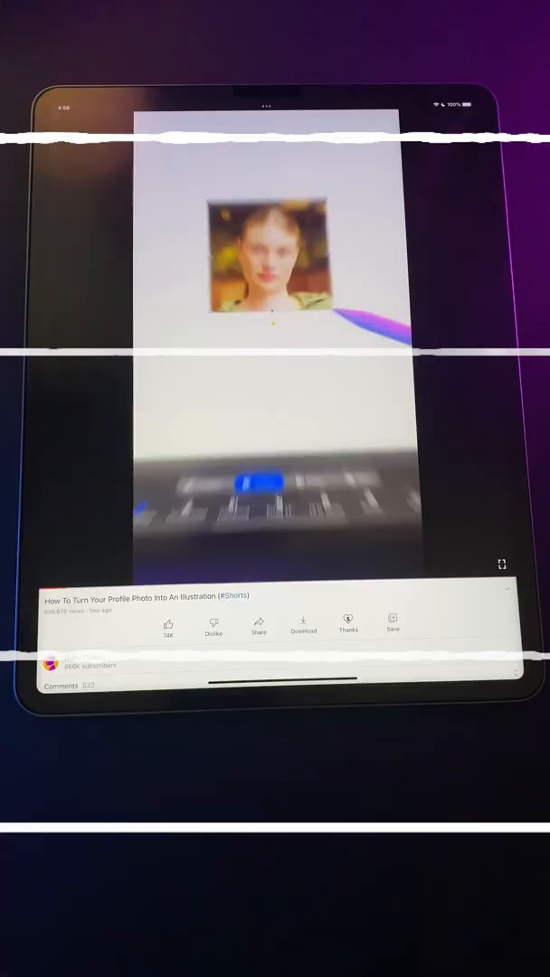